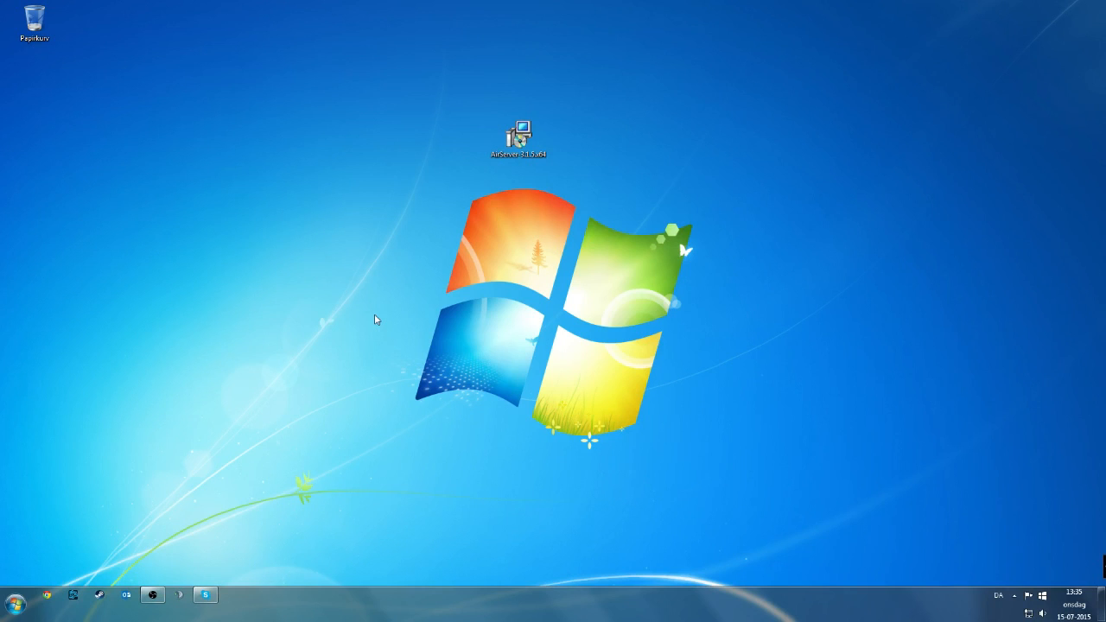
{"action": "mouse_move", "coordinate": [318, 264]}
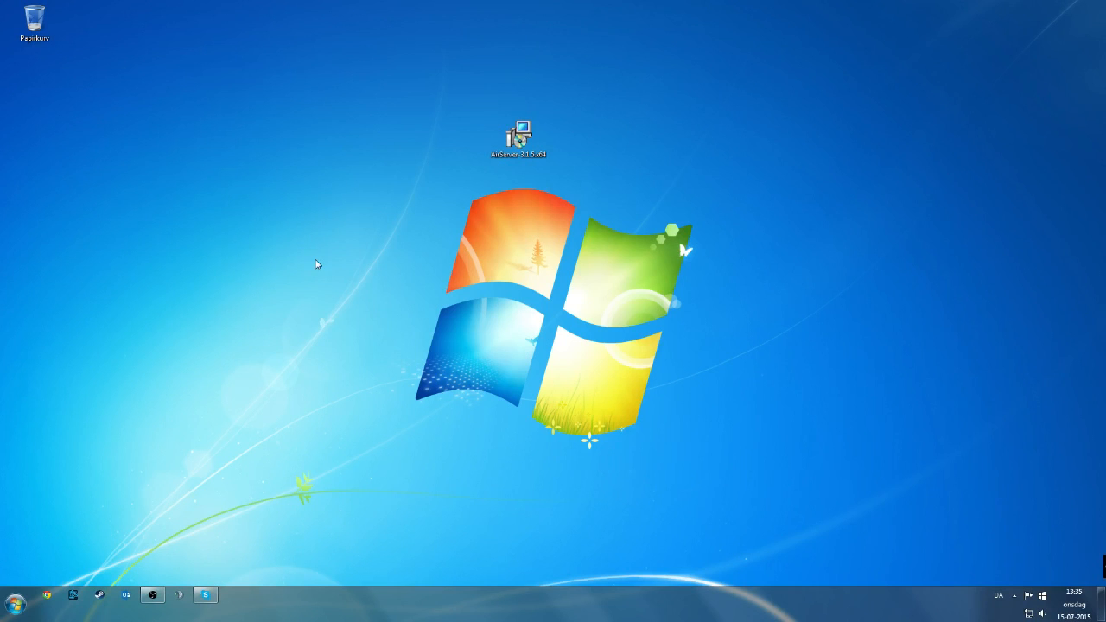
{"action": "mouse_move", "coordinate": [294, 270]}
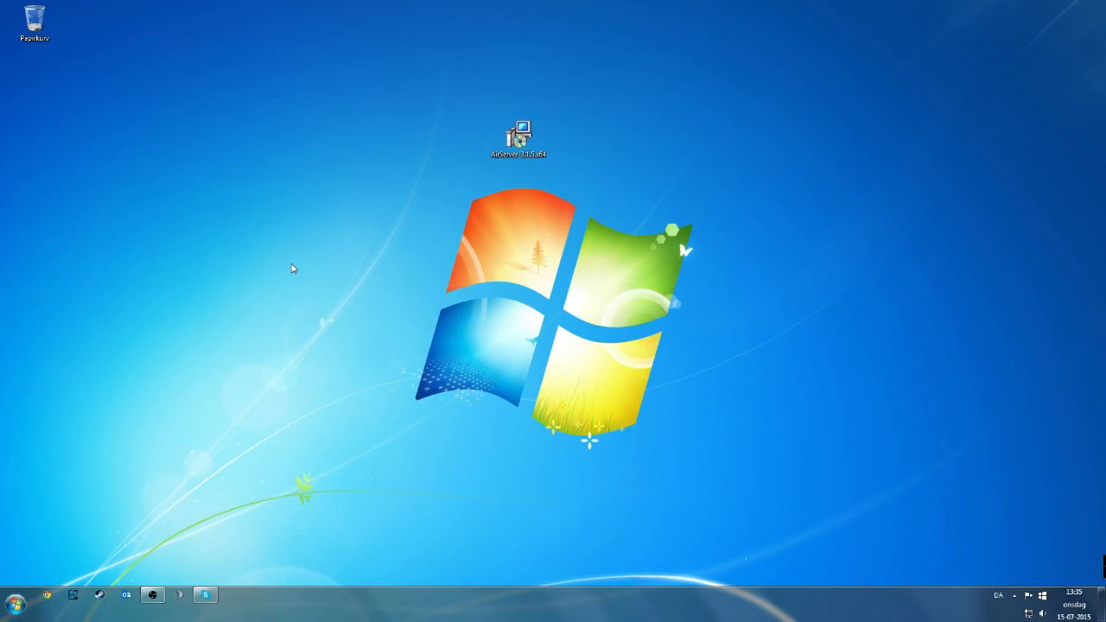
{"action": "mouse_move", "coordinate": [198, 432]}
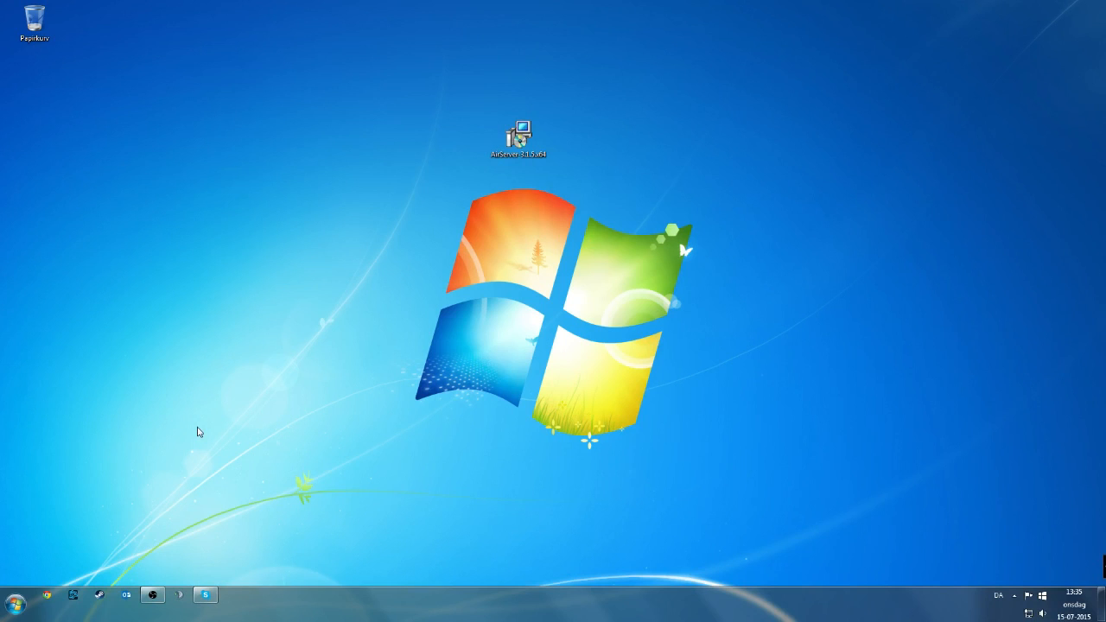
{"action": "mouse_move", "coordinate": [190, 460]}
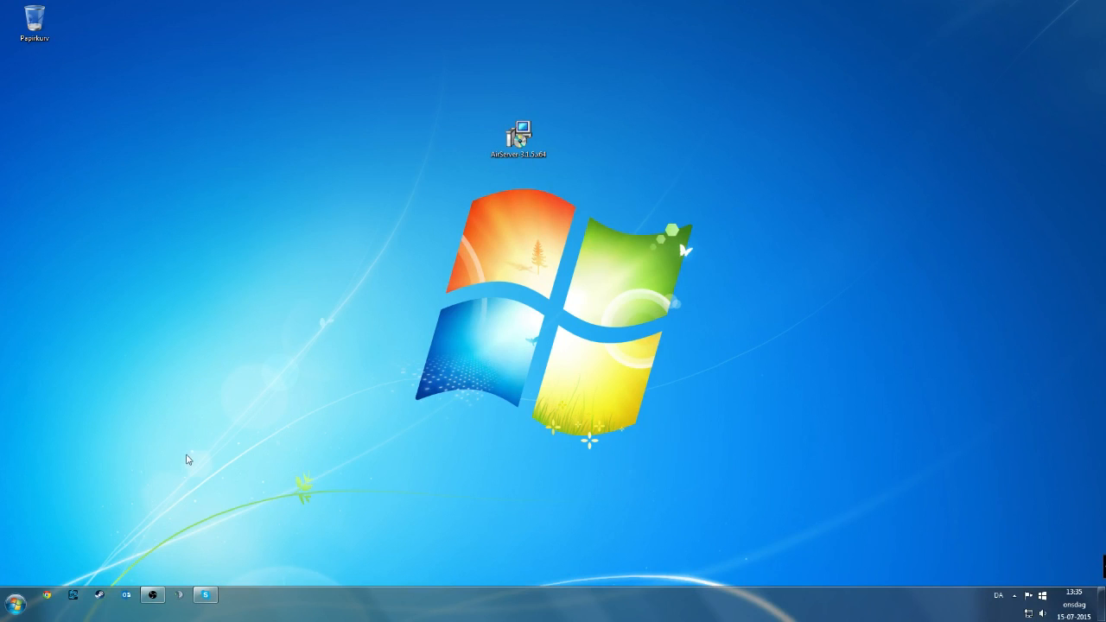
{"action": "mouse_move", "coordinate": [156, 581]}
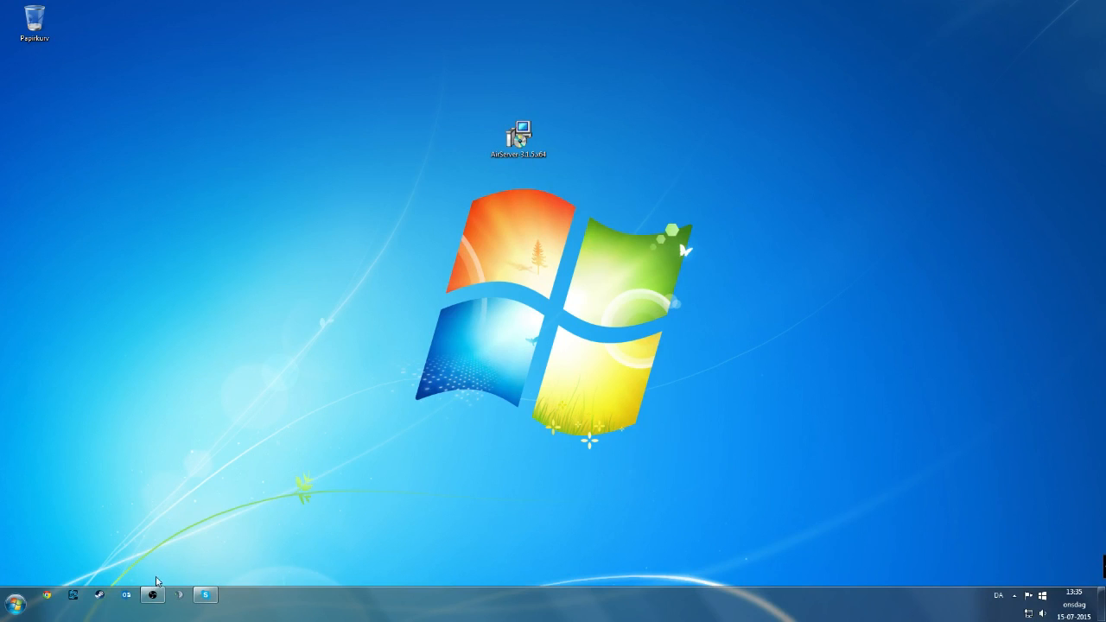
Quit the background AirServer instance from its notification-area icon menu
{"action": "left_click", "coordinate": [152, 594]}
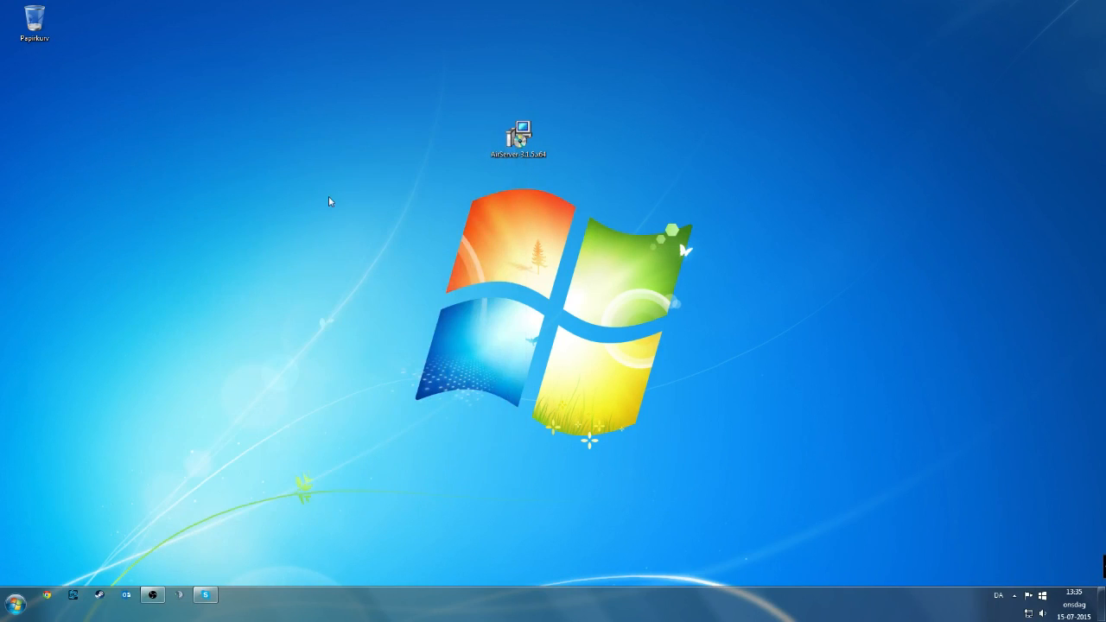
{"action": "left_click", "coordinate": [519, 138]}
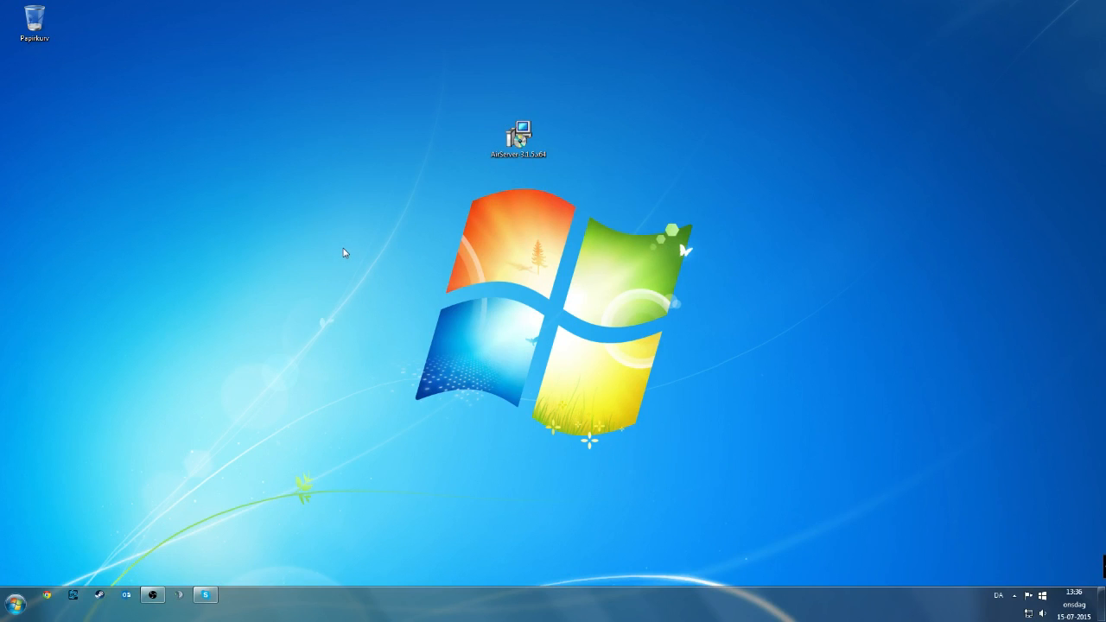
{"action": "mouse_move", "coordinate": [346, 187]}
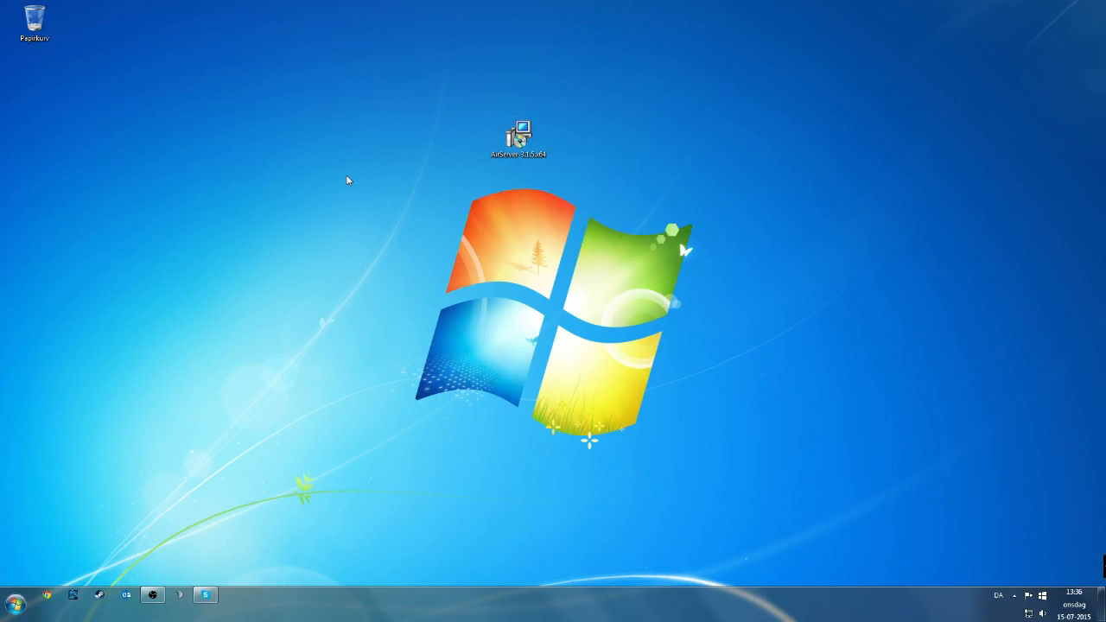
{"action": "mouse_move", "coordinate": [943, 525]}
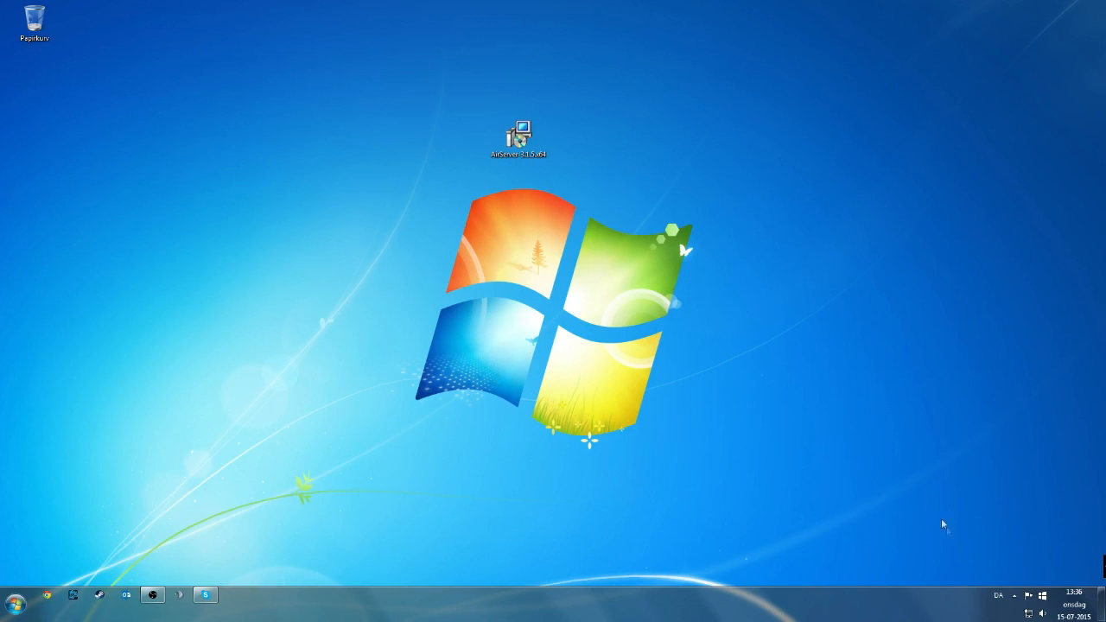
{"action": "mouse_move", "coordinate": [608, 412]}
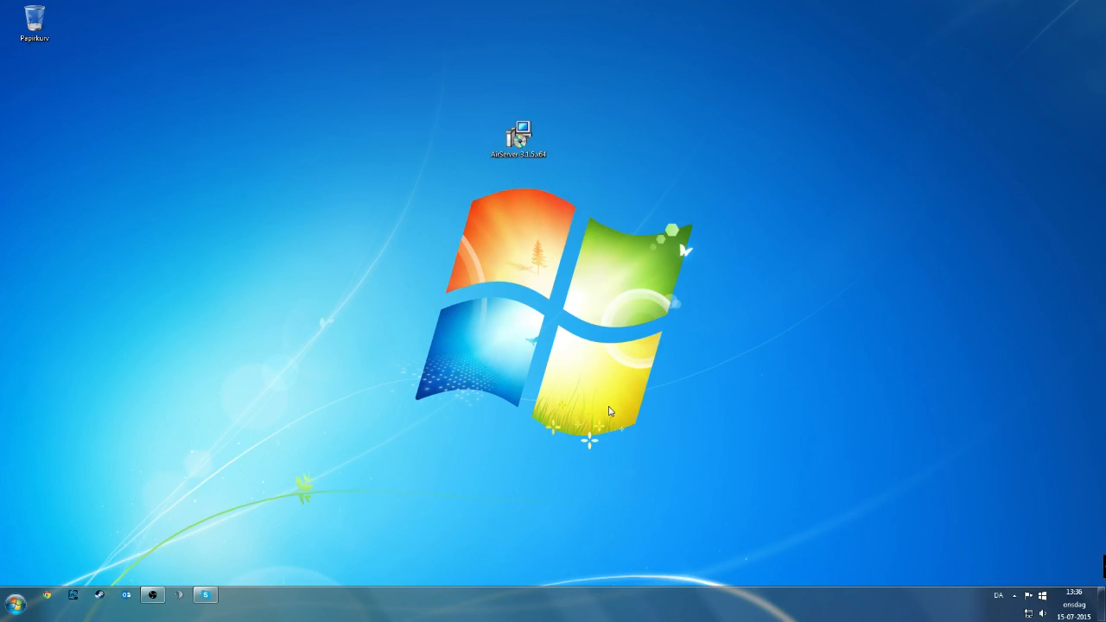
{"action": "mouse_move", "coordinate": [1006, 598]}
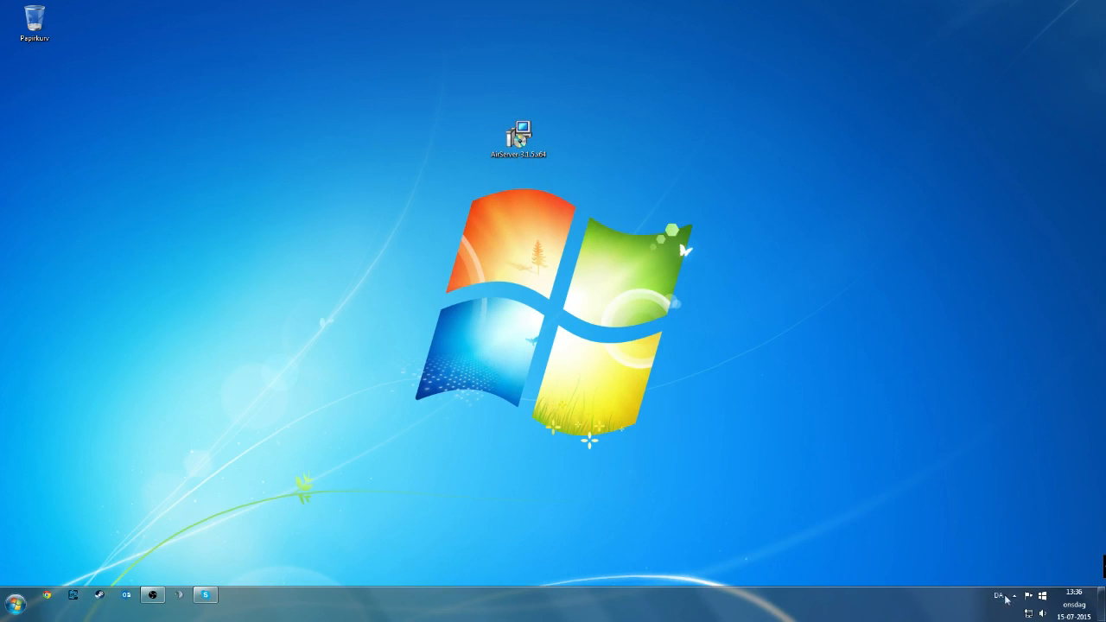
{"action": "left_click", "coordinate": [1006, 595]}
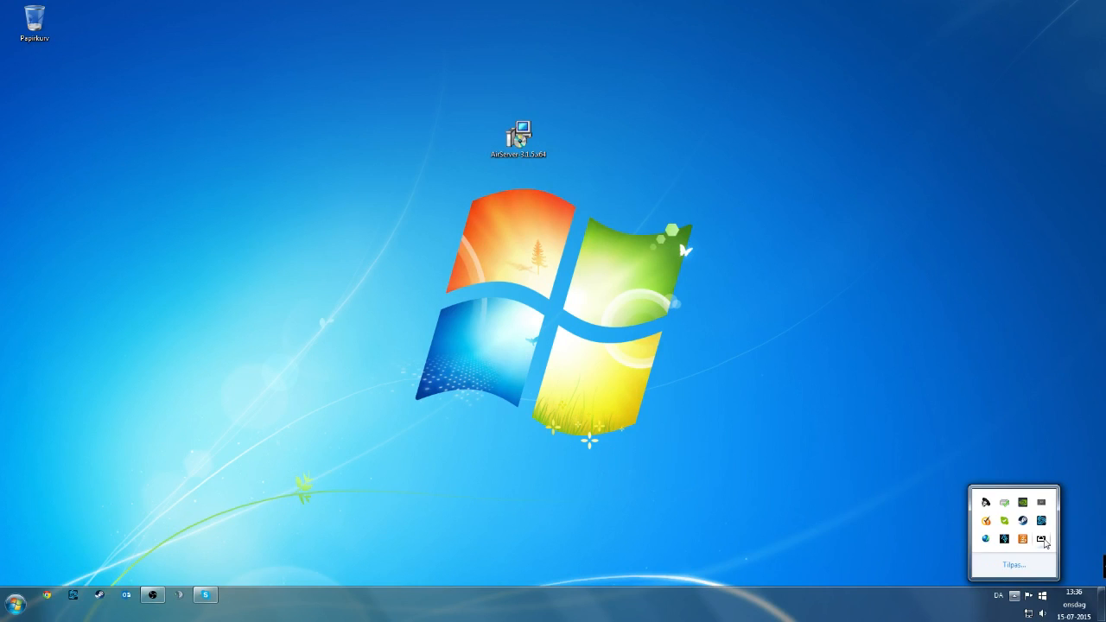
{"action": "right_click", "coordinate": [1041, 539]}
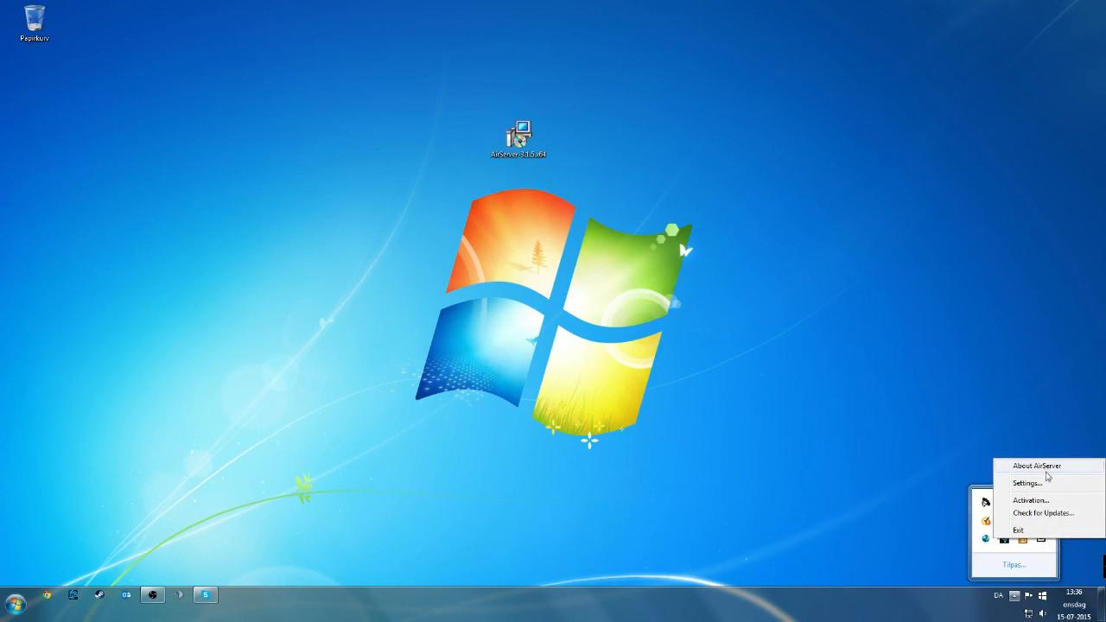
{"action": "mouse_move", "coordinate": [1053, 525]}
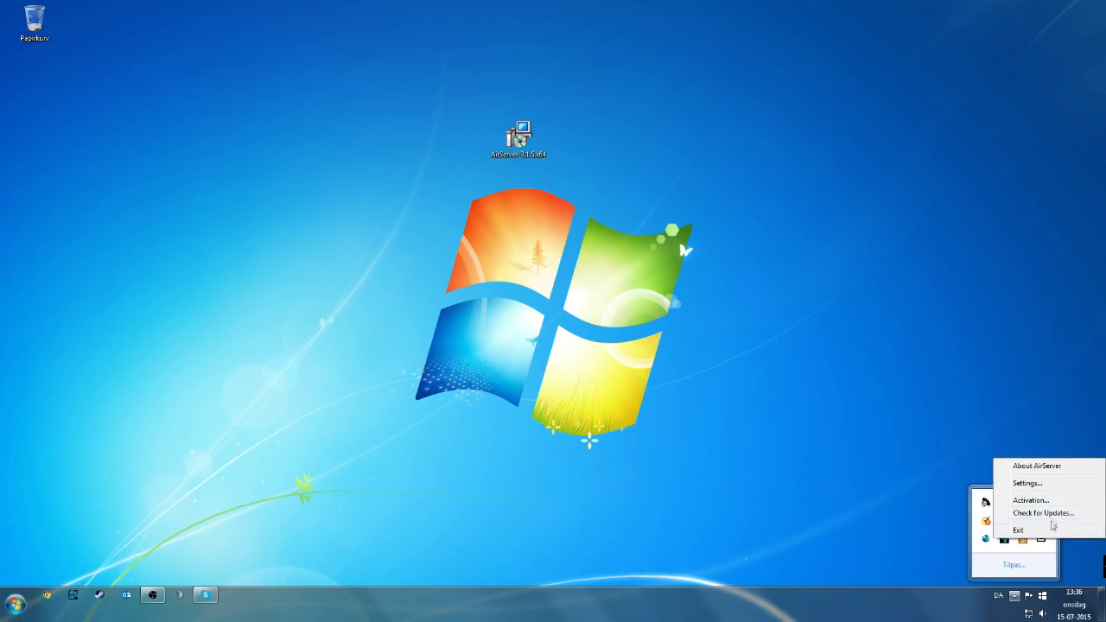
{"action": "left_click", "coordinate": [842, 452]}
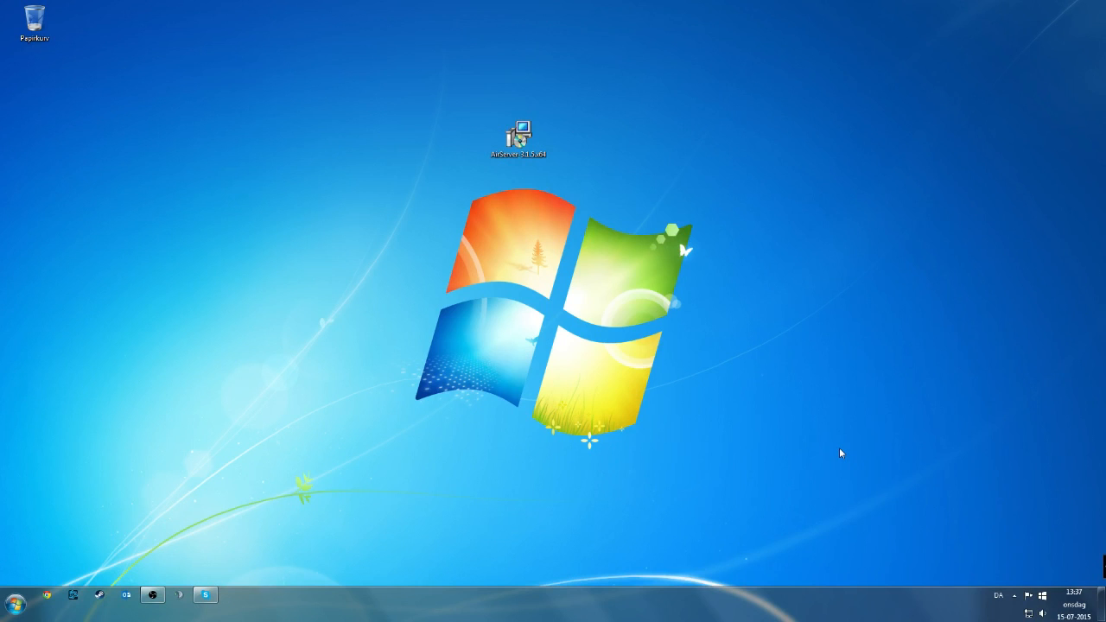
Launch AirServer from the desktop shortcut and show the mirrored iPad home screen full screen
{"action": "double_click", "coordinate": [518, 139]}
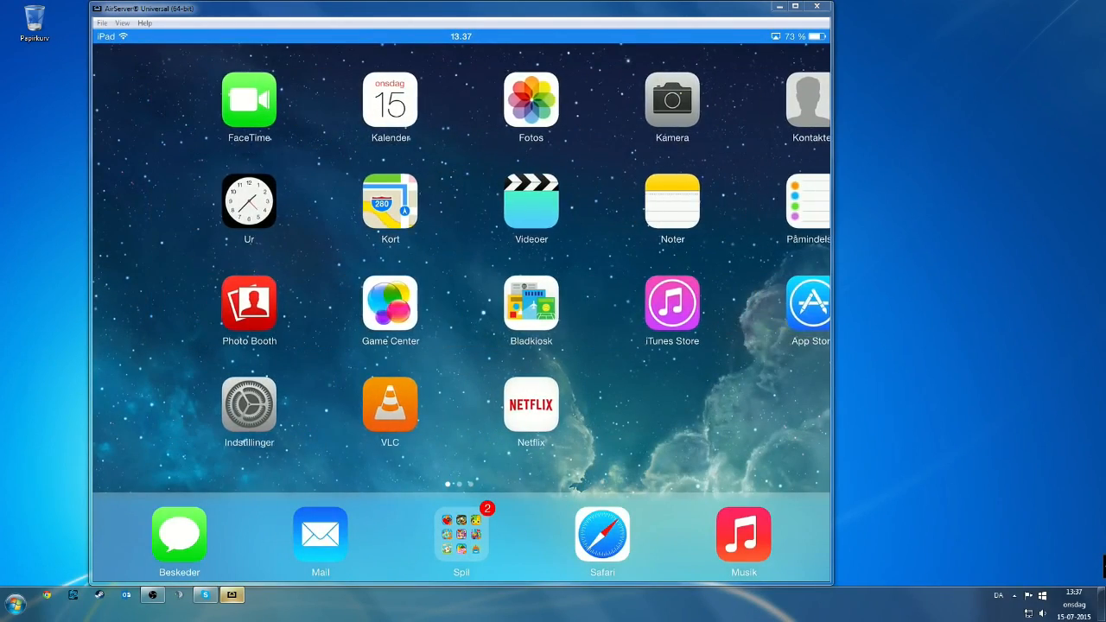
{"action": "scroll", "scroll_direction": "left", "scroll_amount": 3}
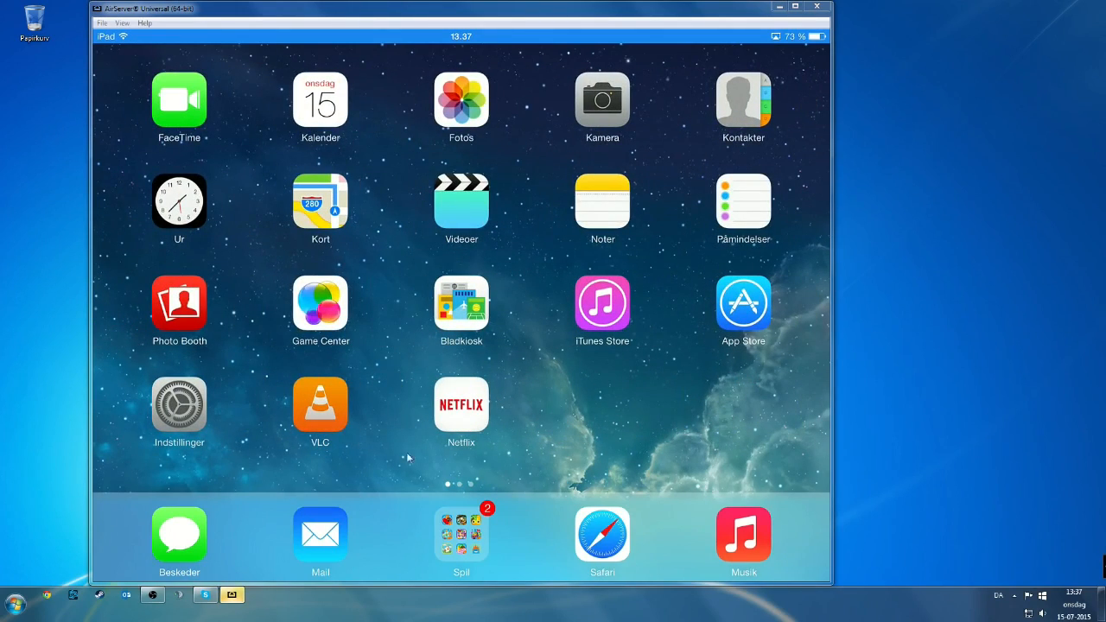
{"action": "mouse_move", "coordinate": [802, 14]}
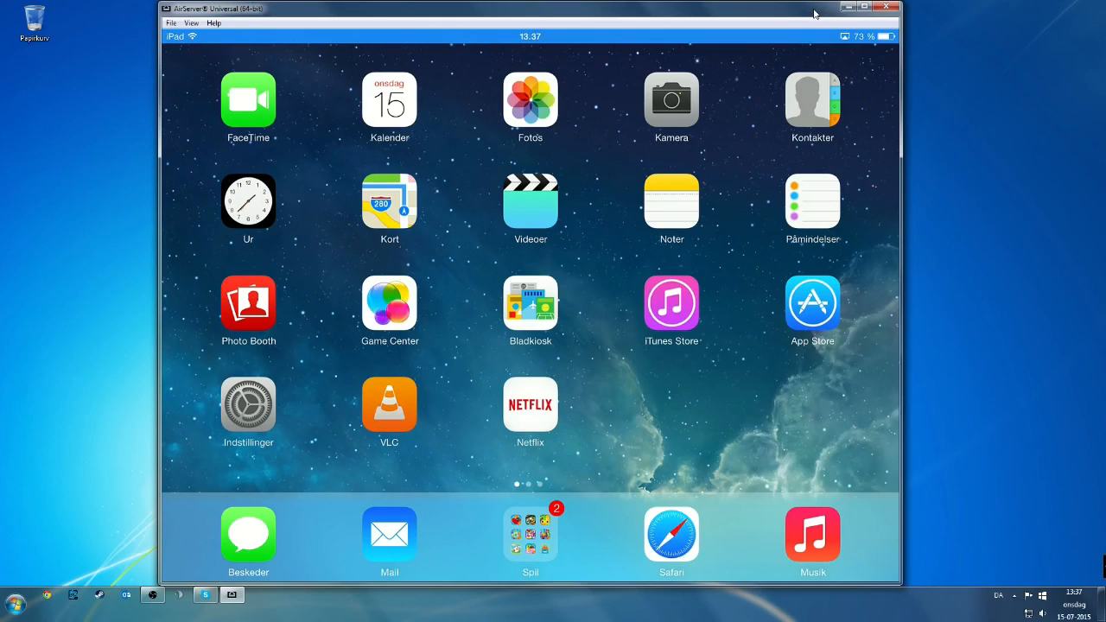
{"action": "mouse_move", "coordinate": [480, 320]}
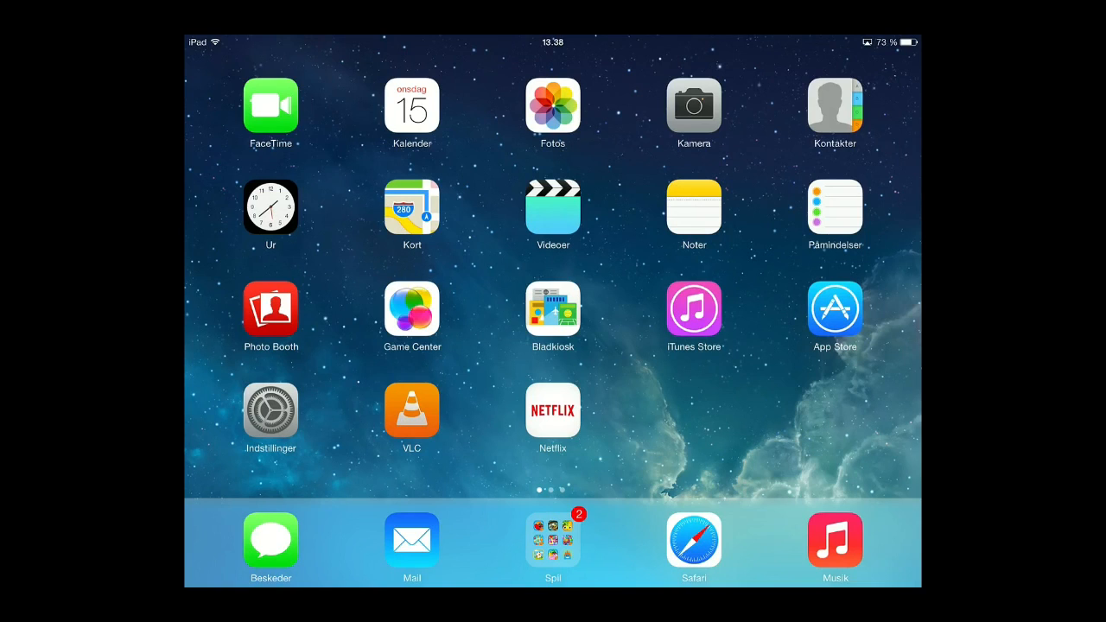
Swipe to a later iPad home-screen page and open the Spil games folder
{"action": "scroll", "scroll_direction": "left", "scroll_amount": 3}
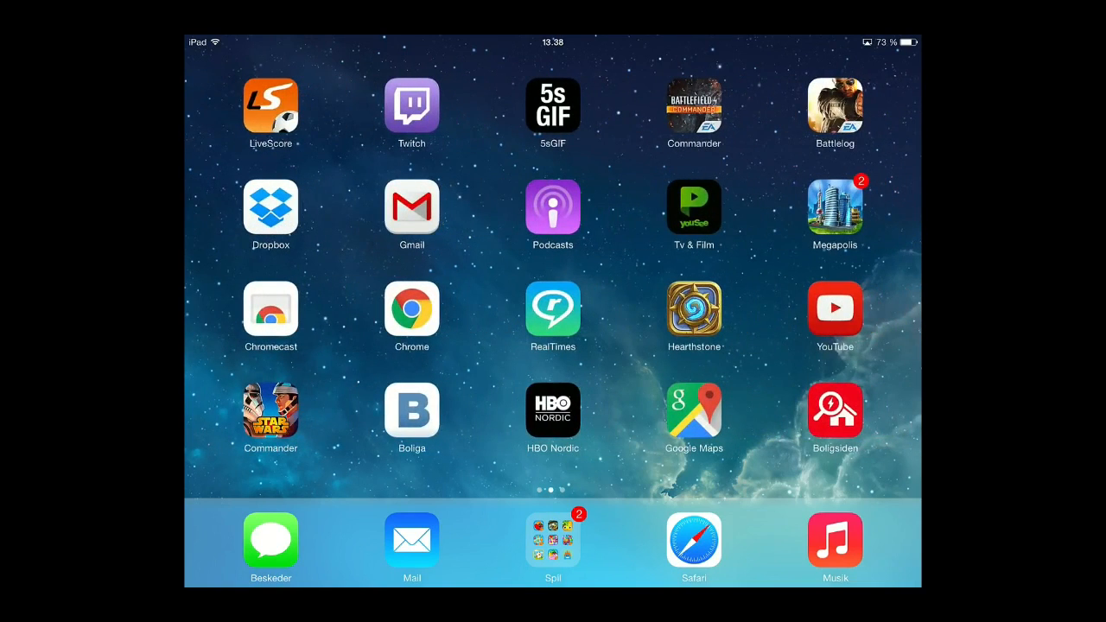
{"action": "scroll", "scroll_direction": "left", "scroll_amount": 3}
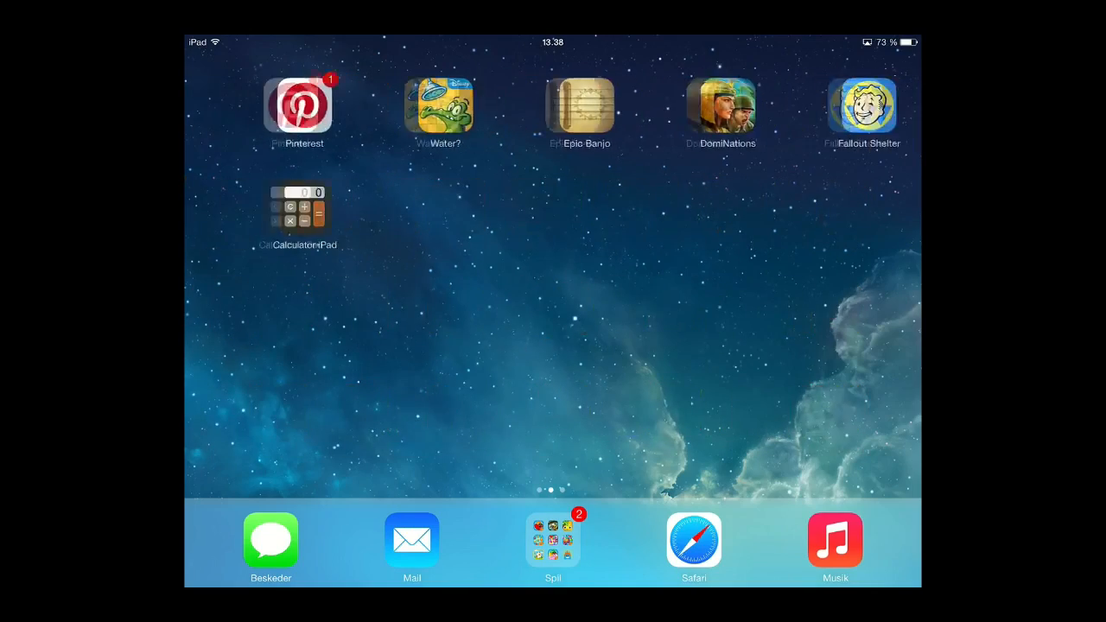
{"action": "left_click", "coordinate": [553, 539]}
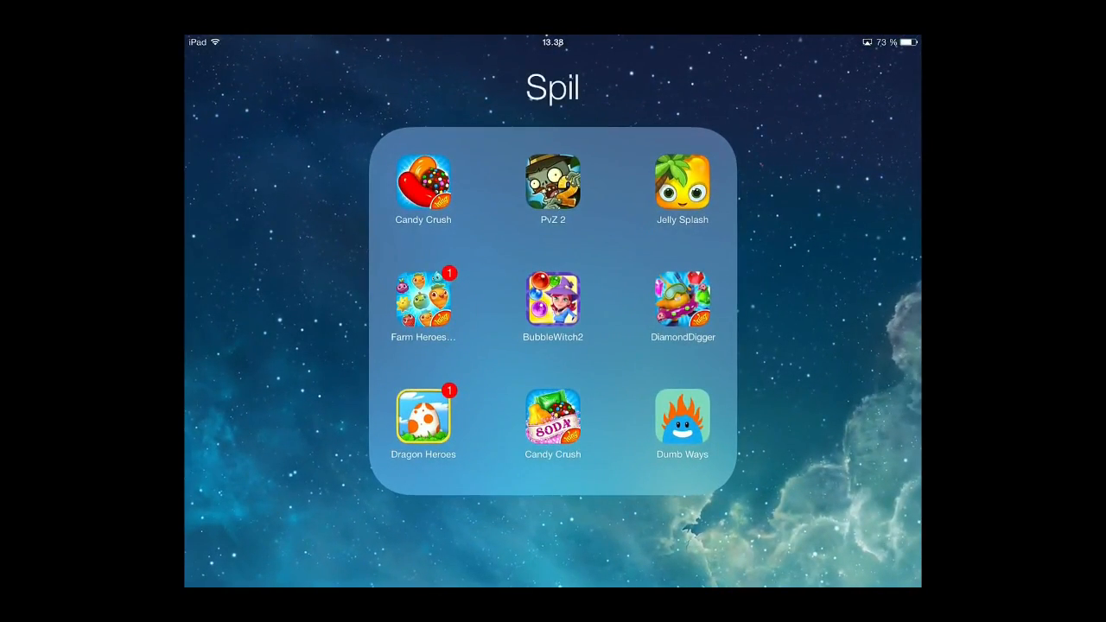